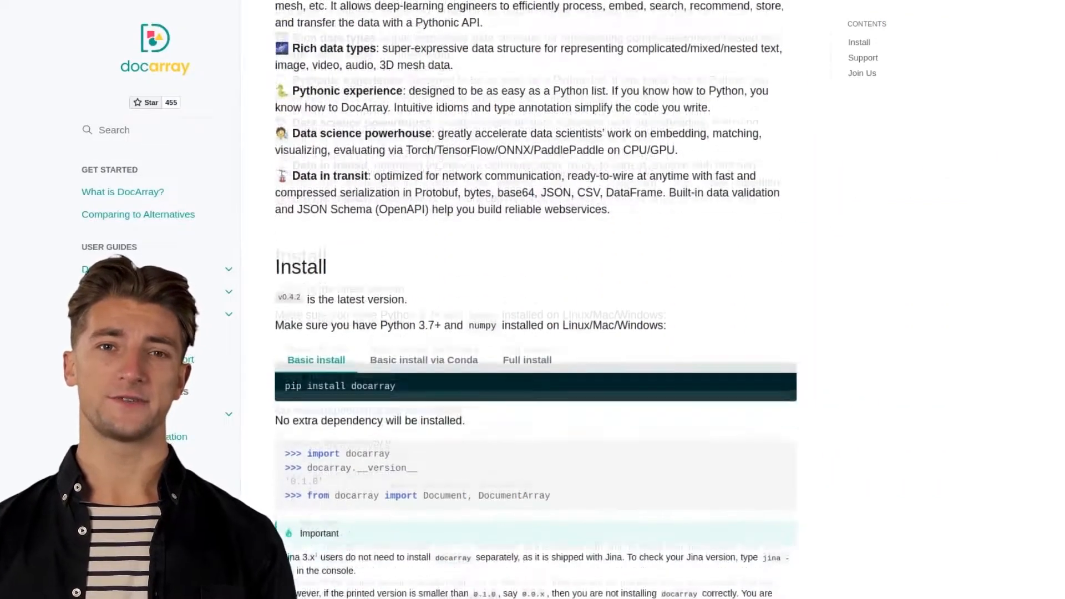
- Run the Streamlit fashion search for 'blue dress' and view its results
scroll("down", 3)
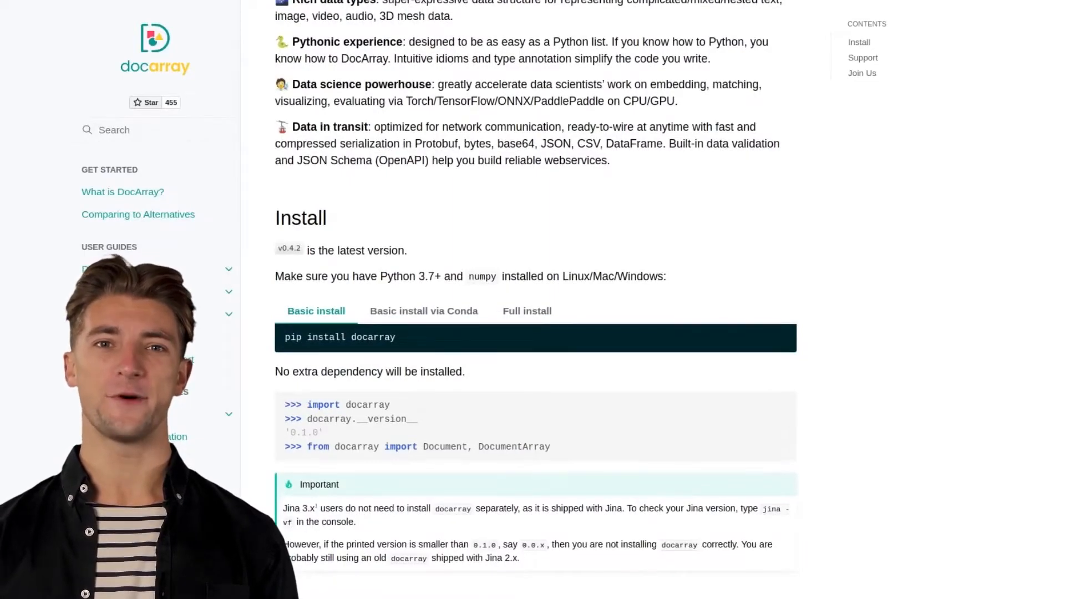
scroll("down", 3)
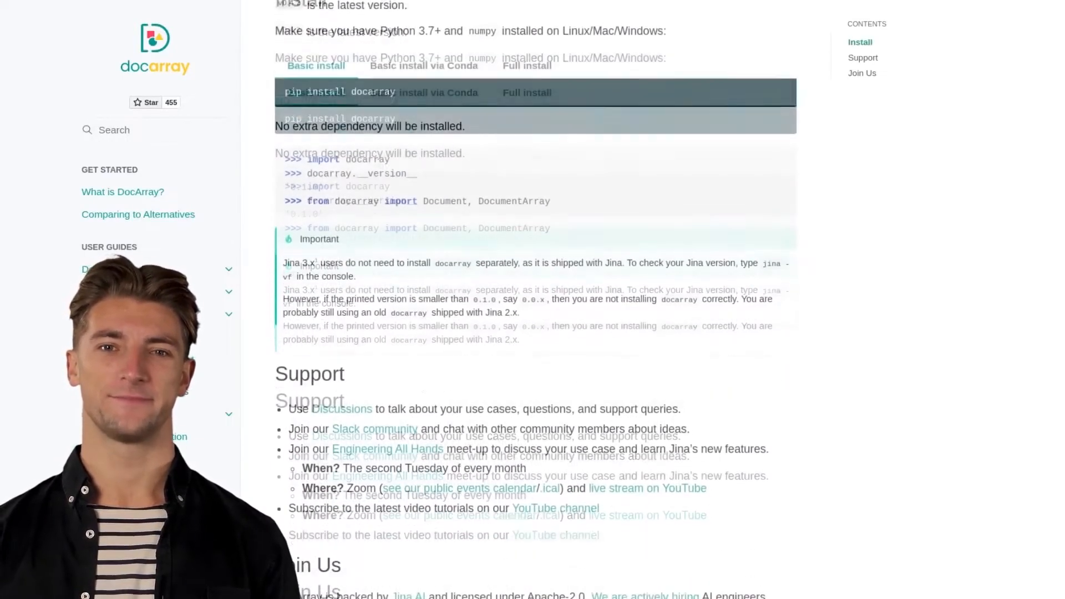
scroll("down", 3)
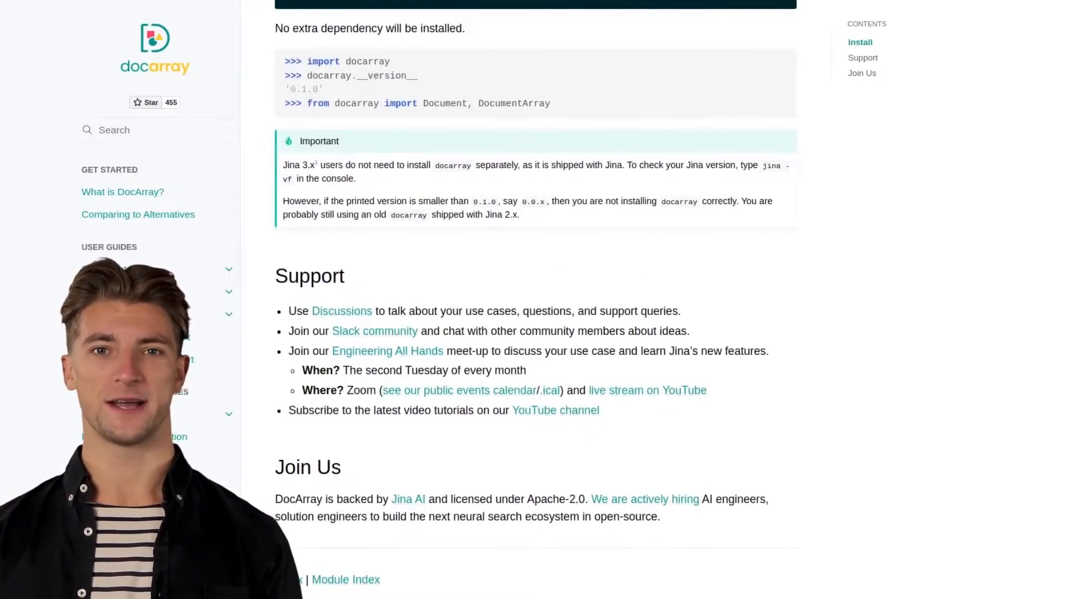
scroll("down", 3)
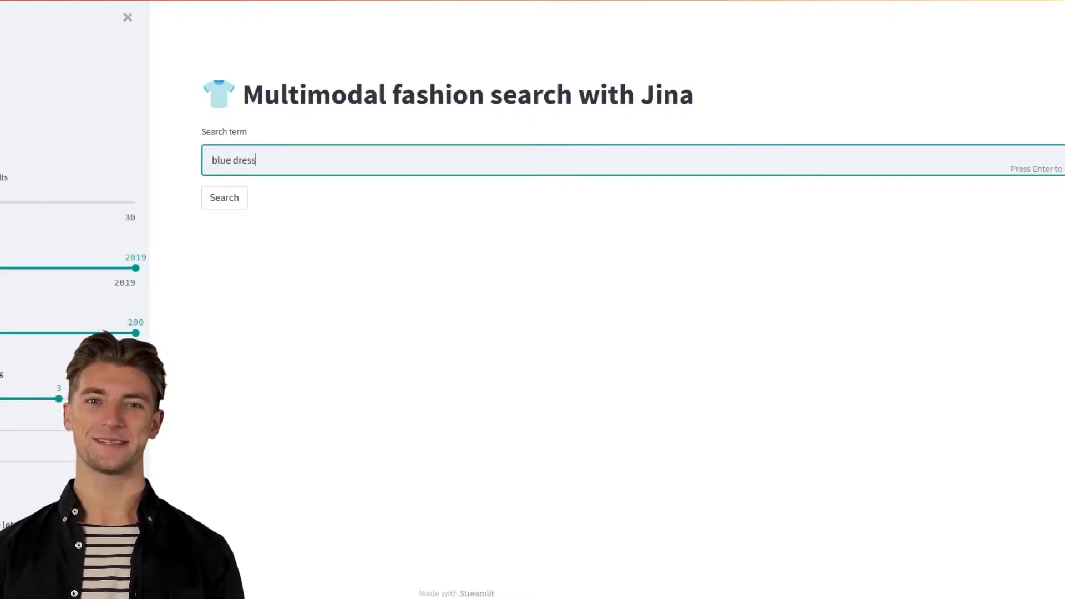
left_click(224, 198)
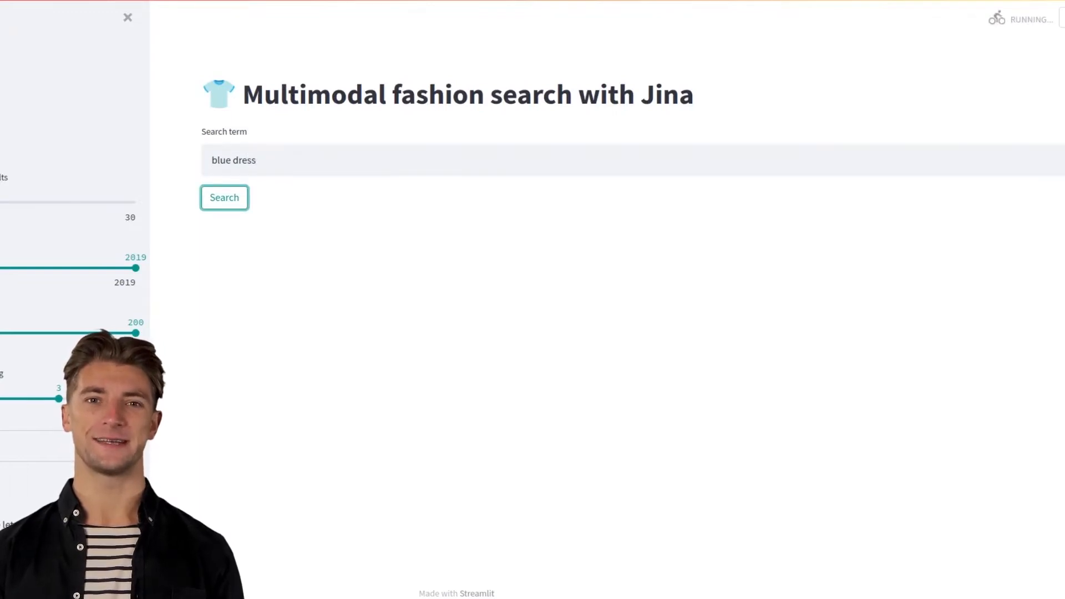
- Replace the search term with 'sunglasses for women' and run the search
left_click(224, 197)
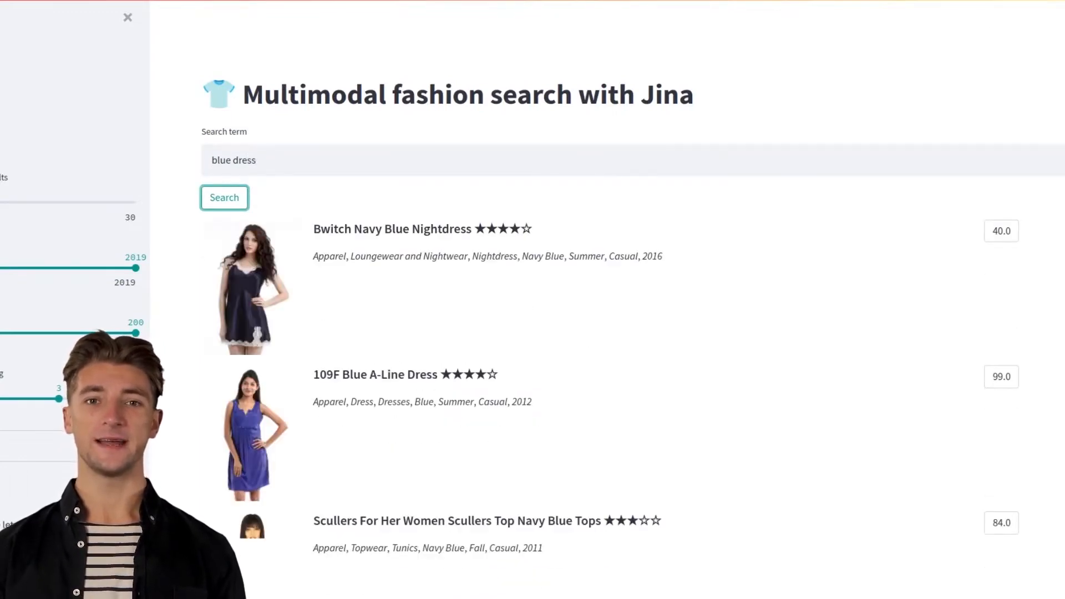
type("black")
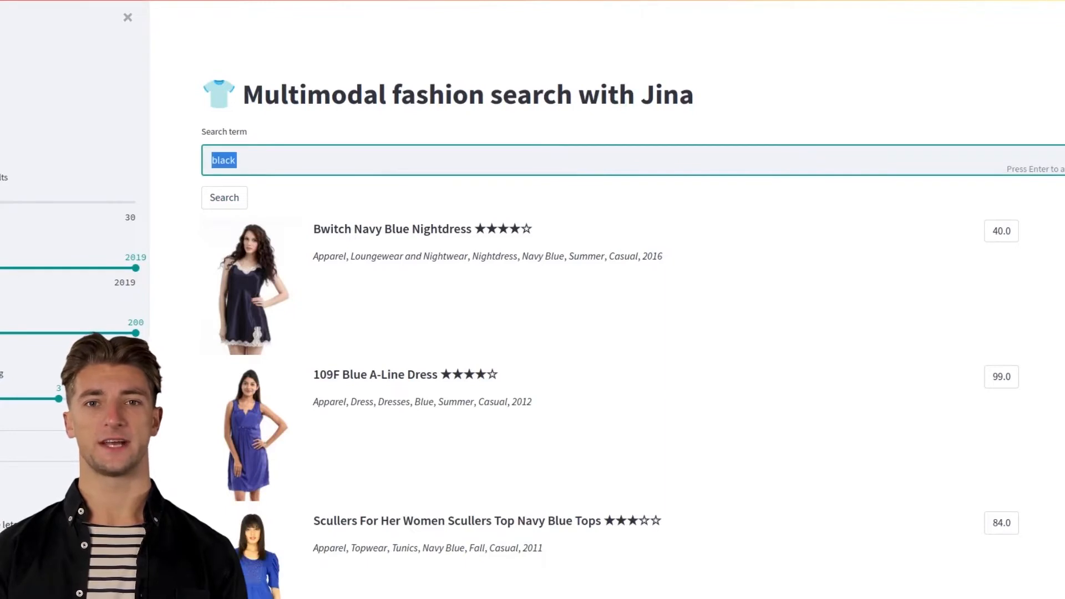
type("sunglasses for women")
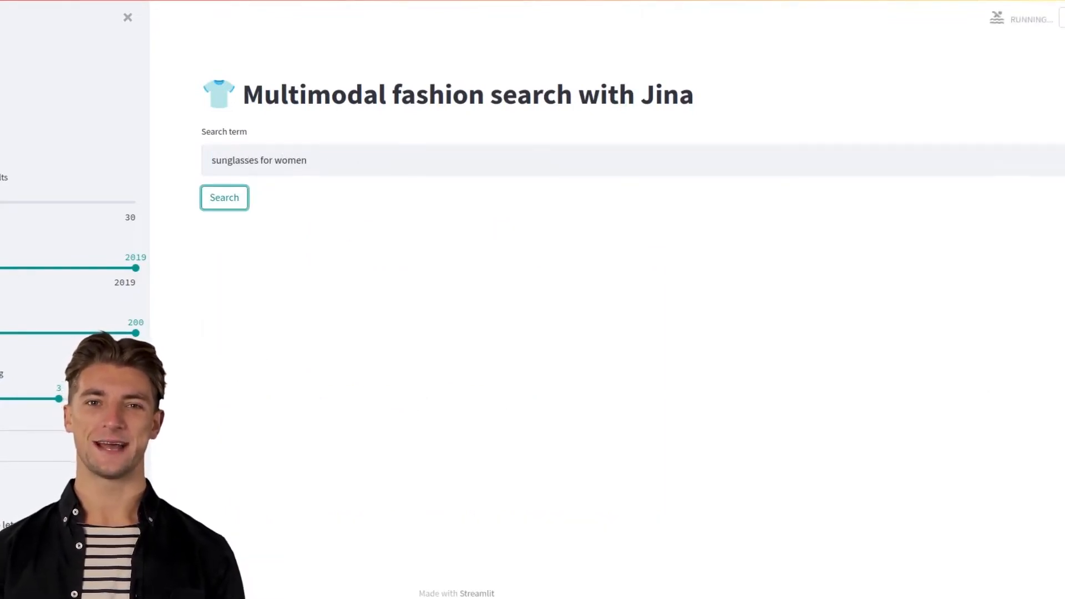
left_click(224, 197)
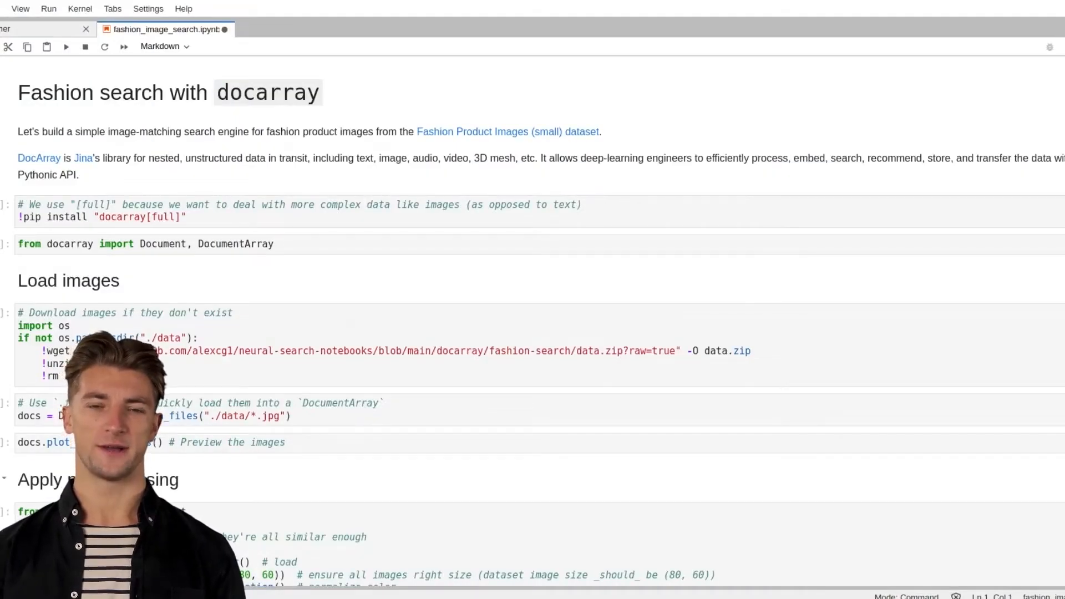
scroll("down", 3)
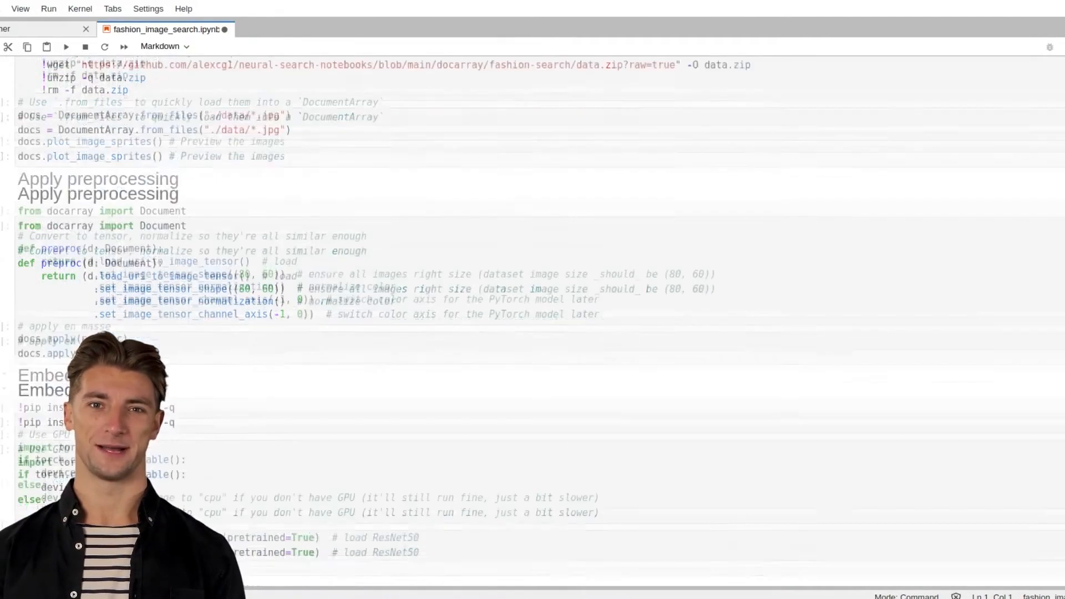
scroll("down", 3)
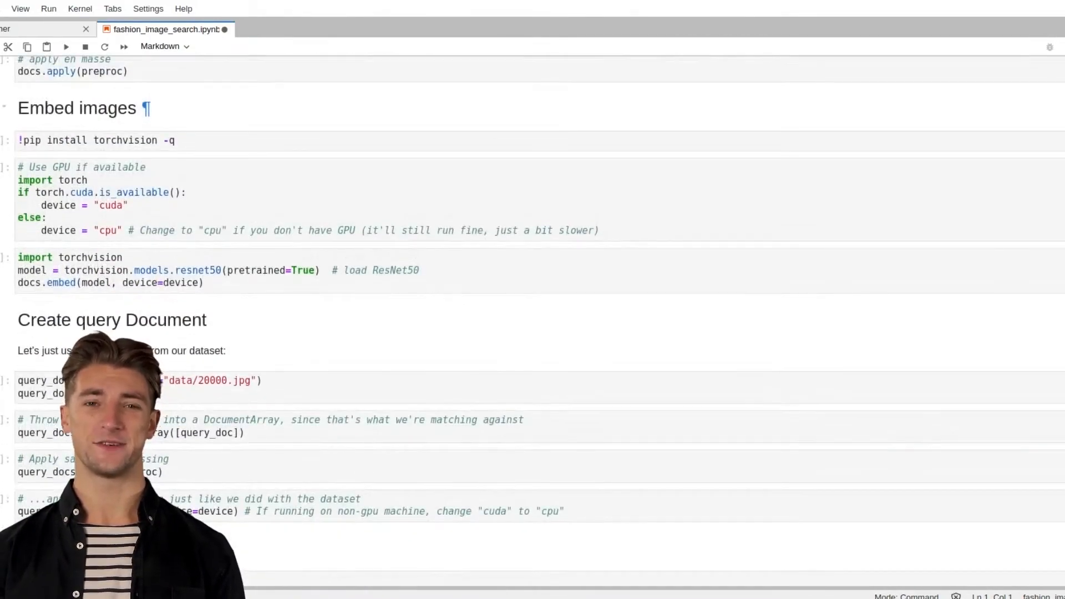
scroll("down", 3)
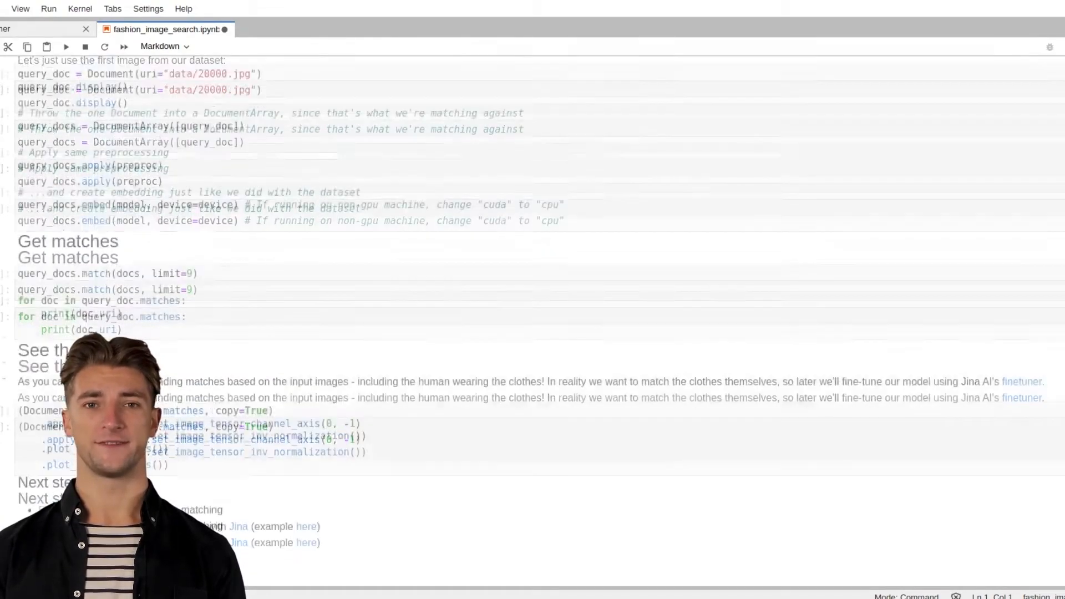
scroll("down", 3)
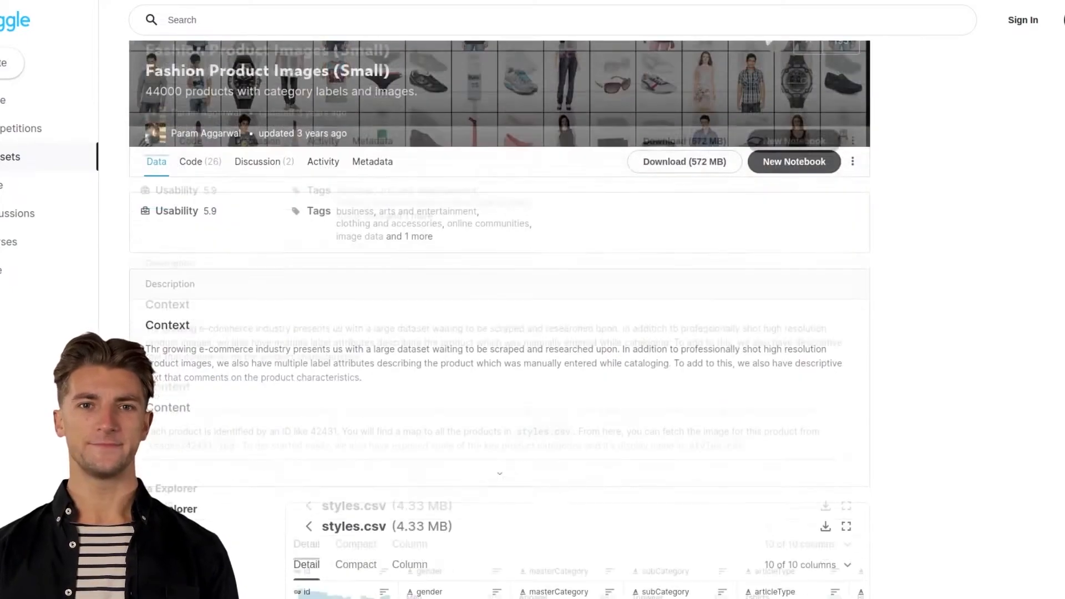
scroll("down", 3)
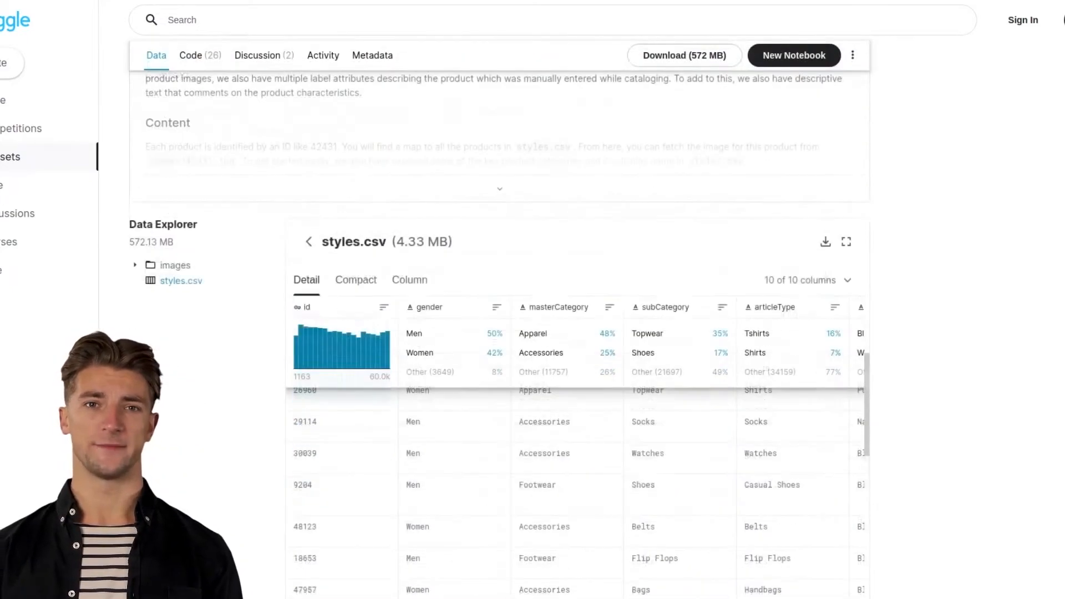
scroll("down", 3)
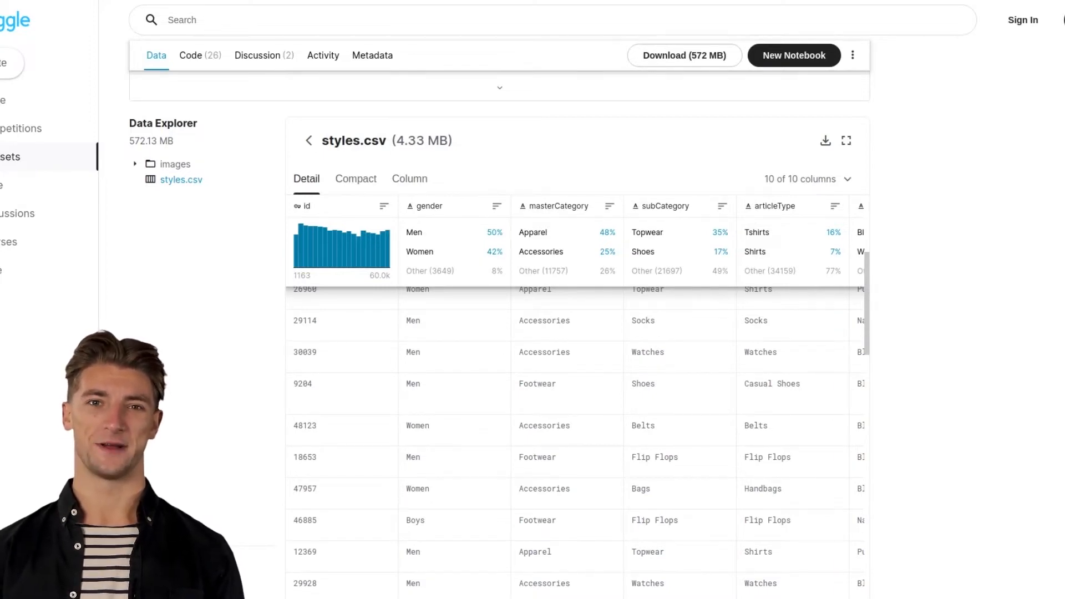
scroll("down", 3)
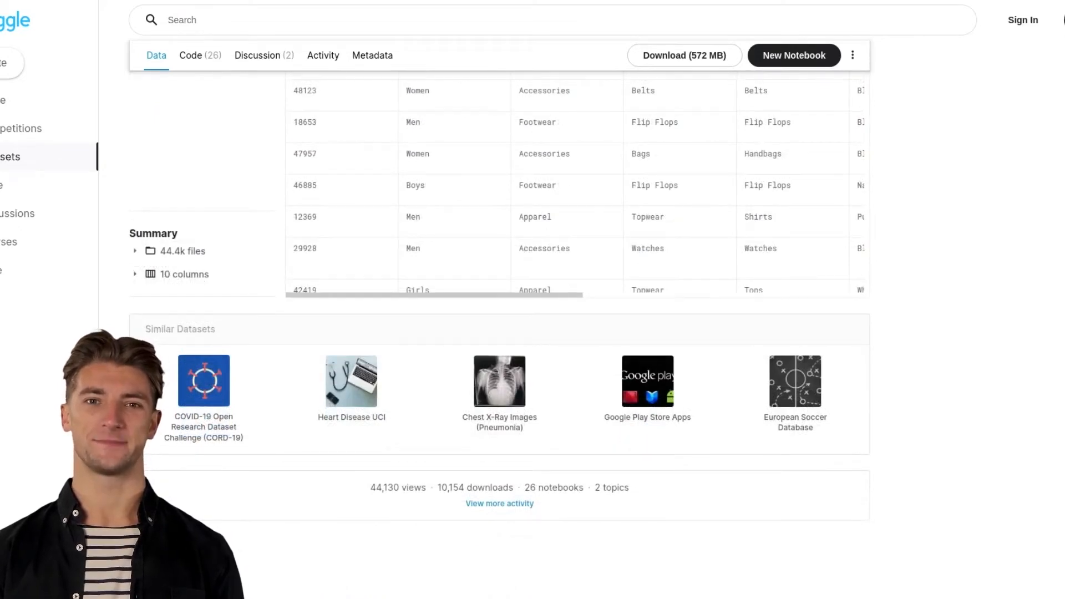
left_click(793, 55)
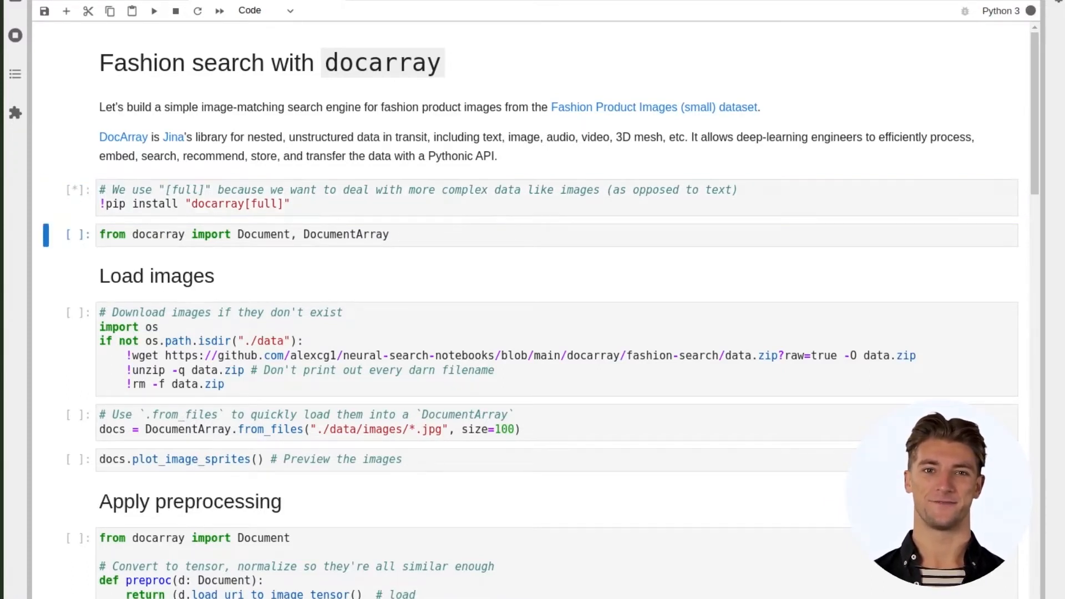
- Run the docarray install, image download, from_files and sprite-preview cells to show the image grid
left_click(153, 10)
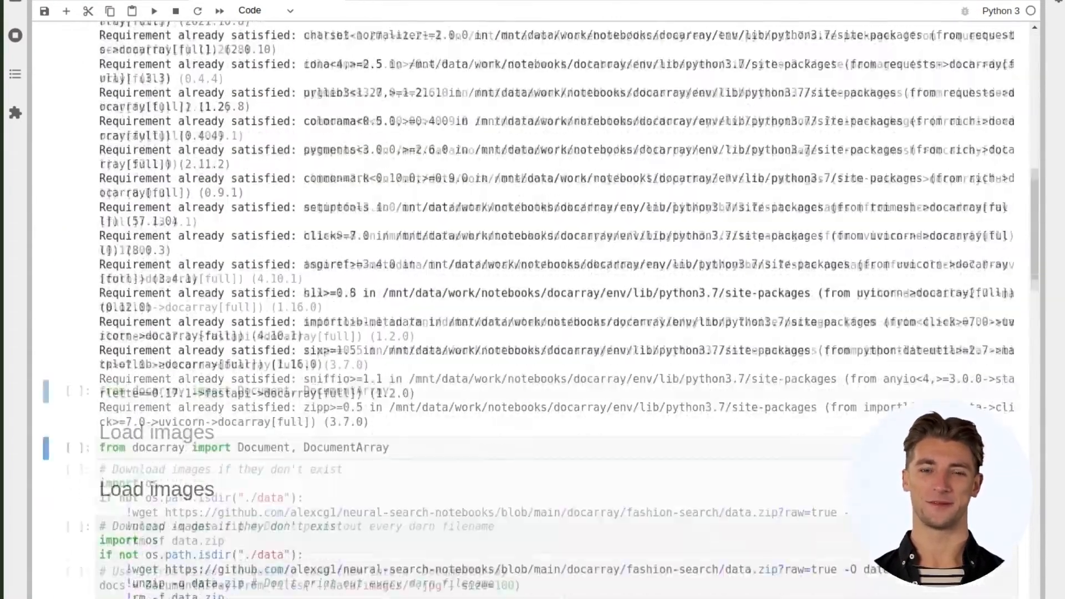
scroll("down", 3)
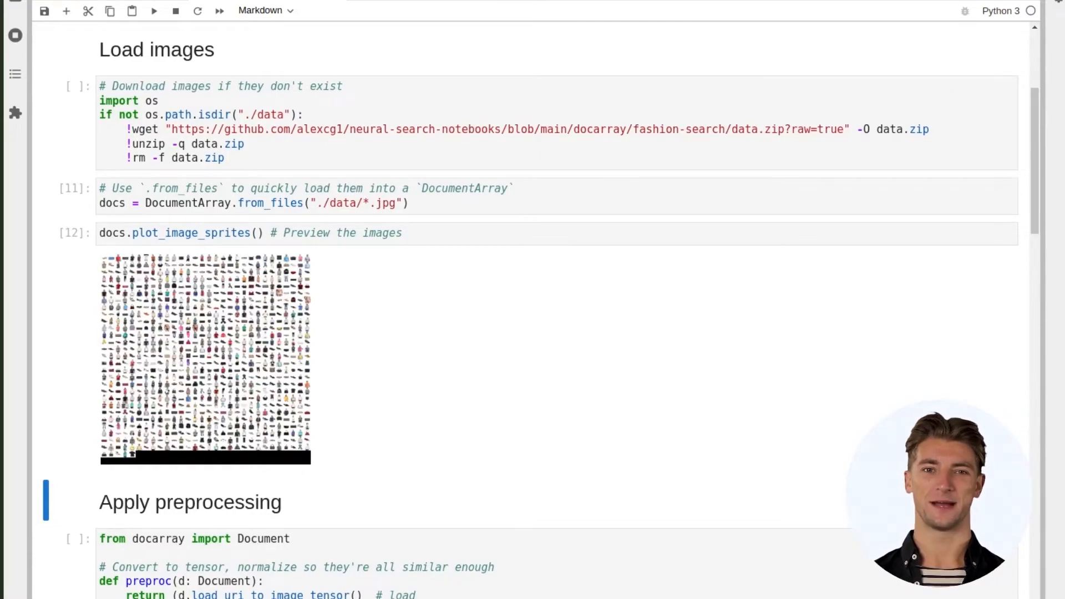
scroll("down", 3)
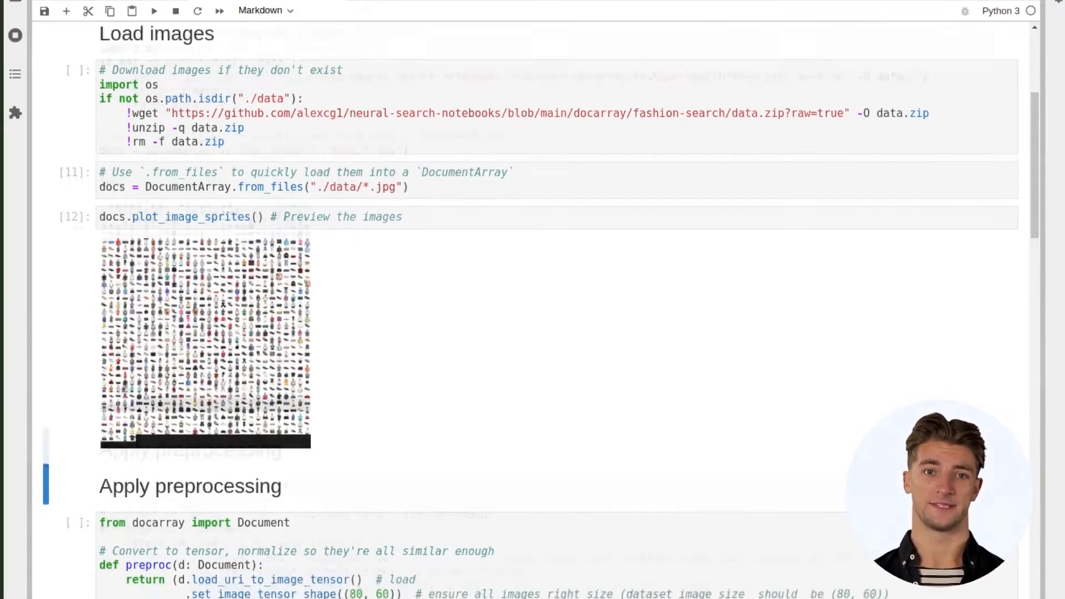
scroll("down", 3)
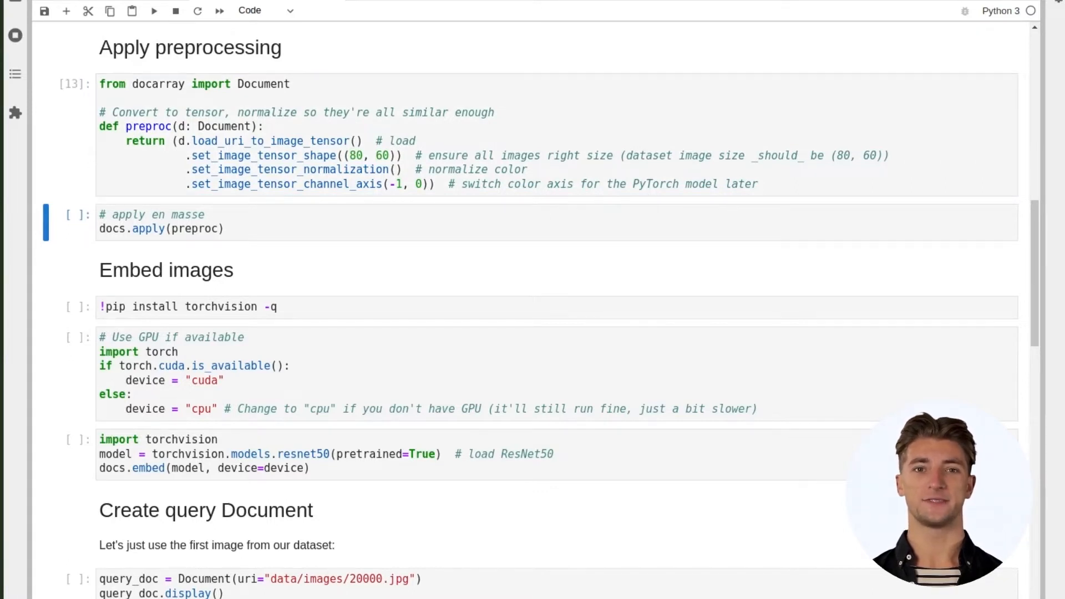
- Run docs.apply(preproc) on all 845 images, yielding a documents summary with tensors
left_click(204, 229)
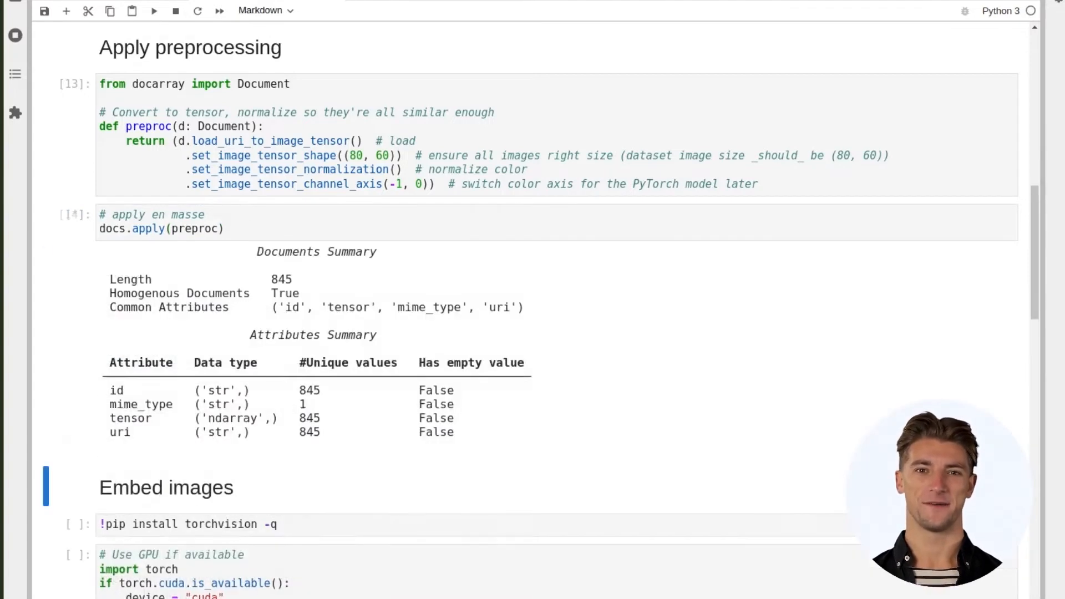
left_click(153, 10)
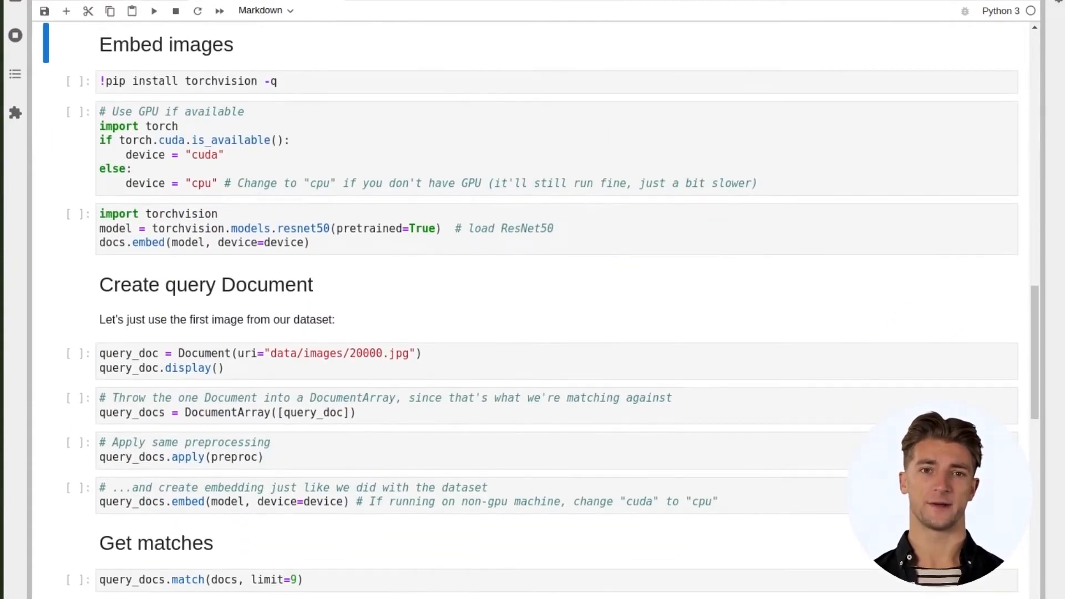
- Run the torchvision install, device check and ResNet50 docs.embed cells for all 845 documents
left_click(272, 81)
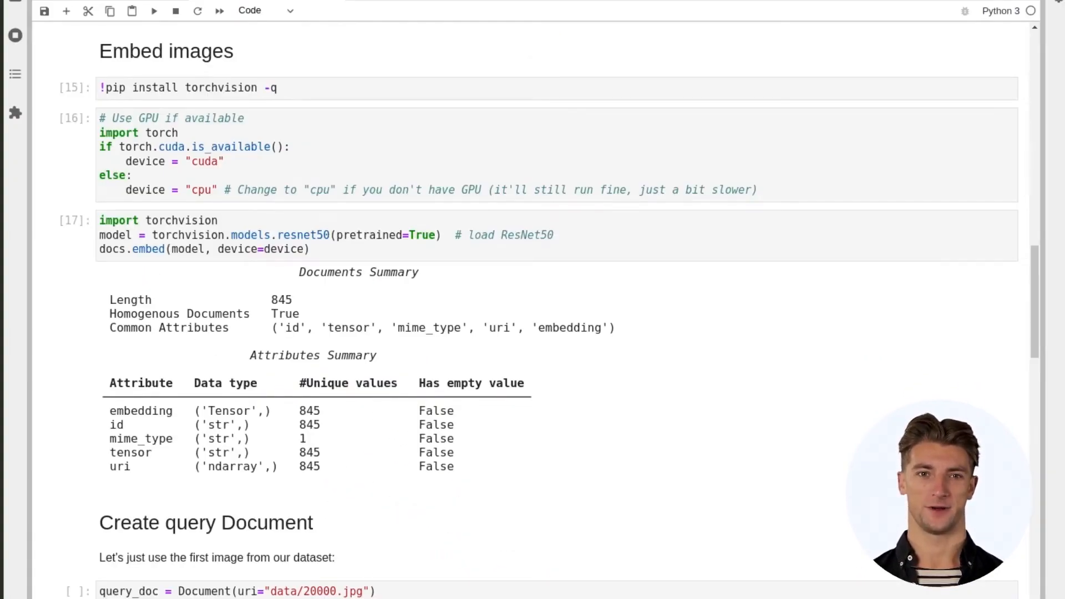
- Build query_doc from image 20000, preprocess it and embed it like the dataset
scroll("down", 3)
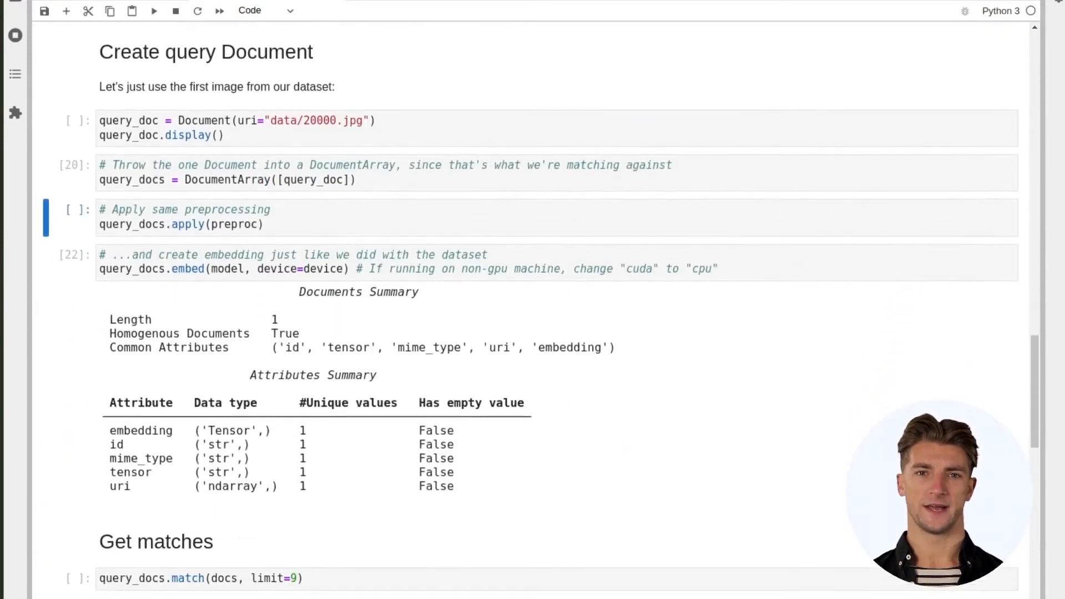
left_click(153, 10)
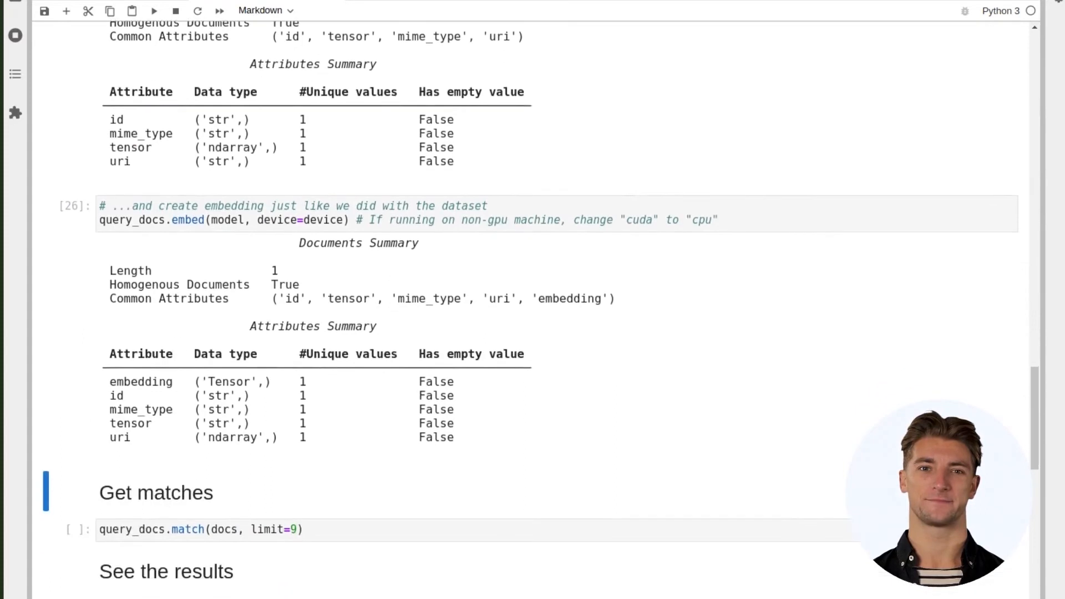
scroll("down", 3)
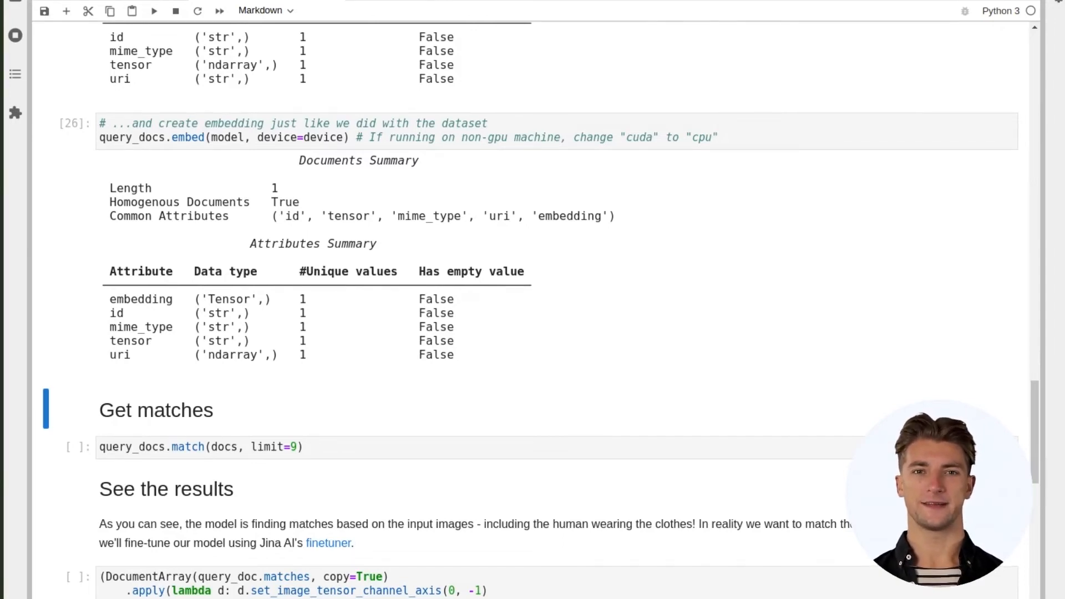
scroll("down", 3)
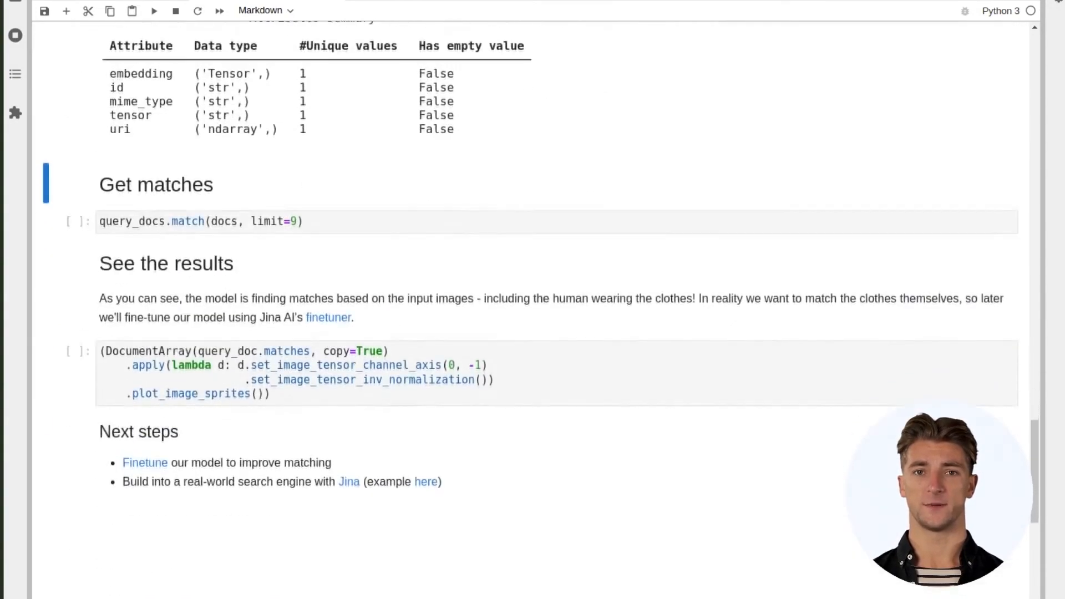
scroll("down", 3)
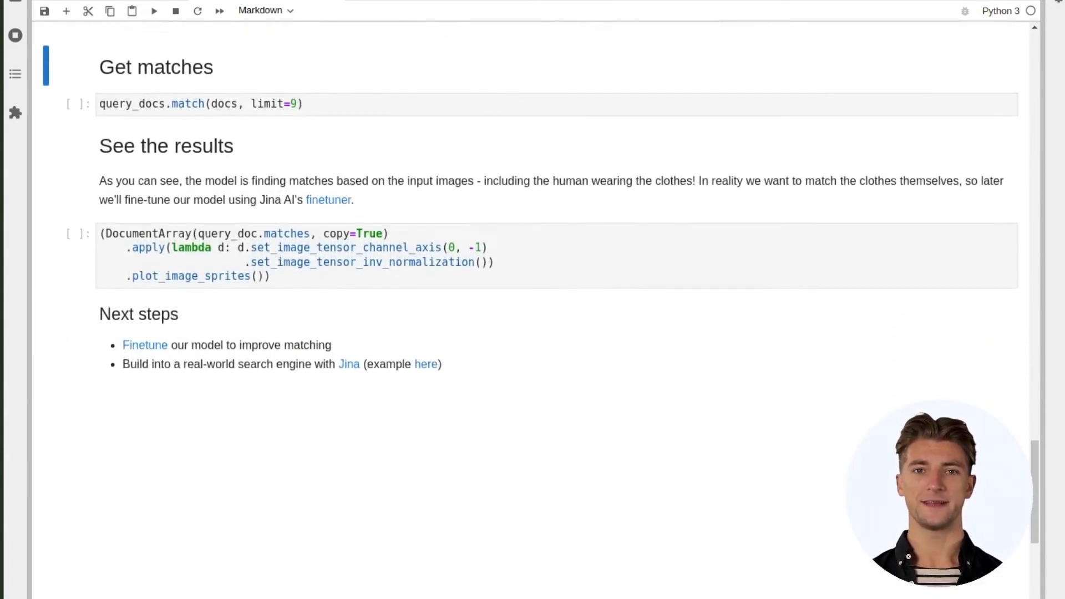
- Run query_docs.match, then plot the nine most similar shirts as a 3x3 grid
left_click(204, 103)
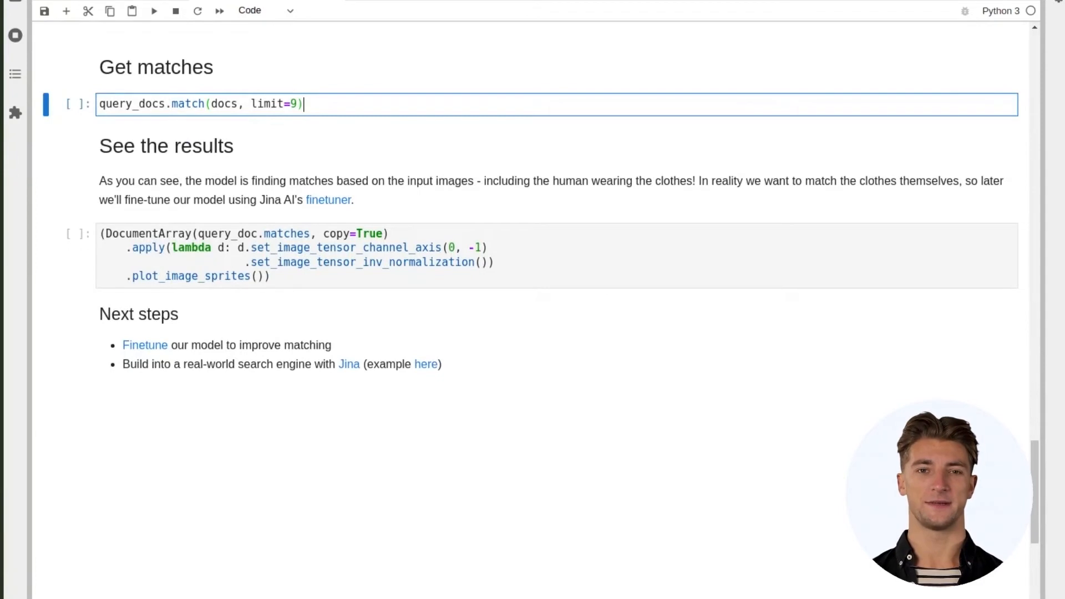
key("shift+enter")
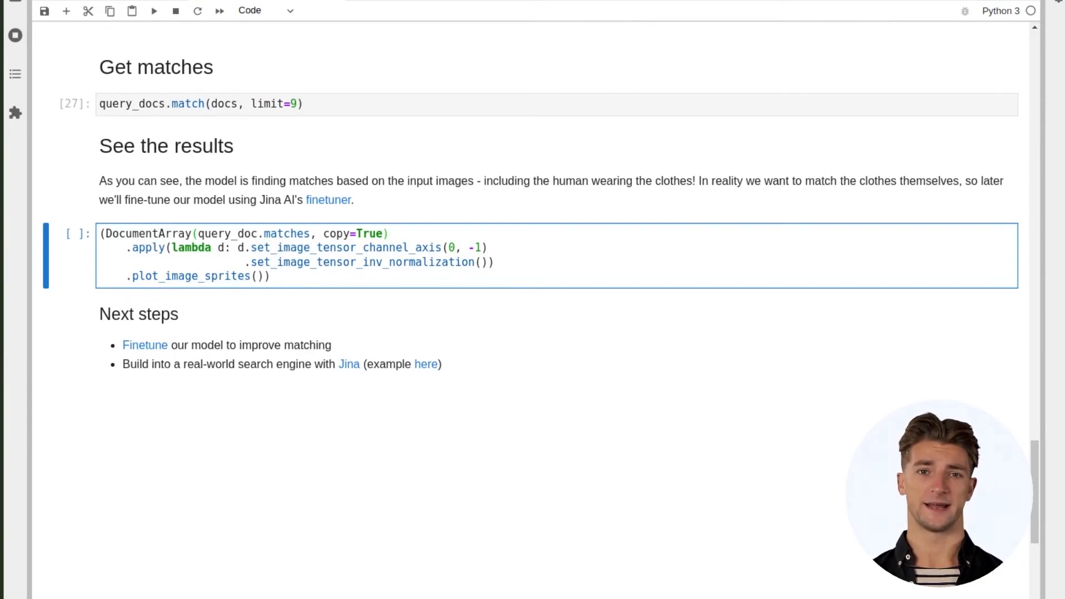
left_click(153, 10)
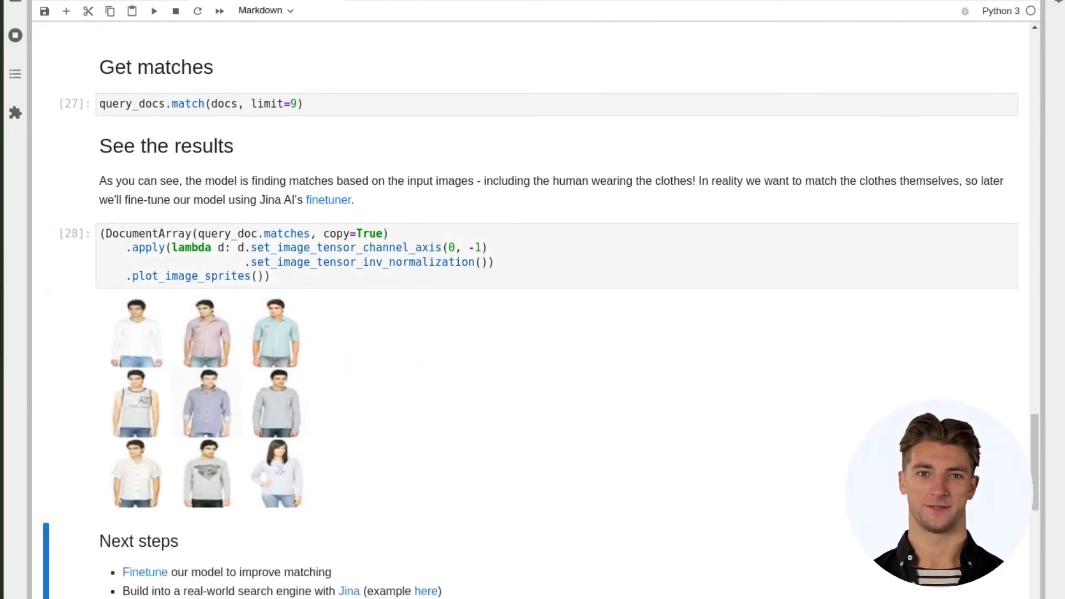
scroll("down", 3)
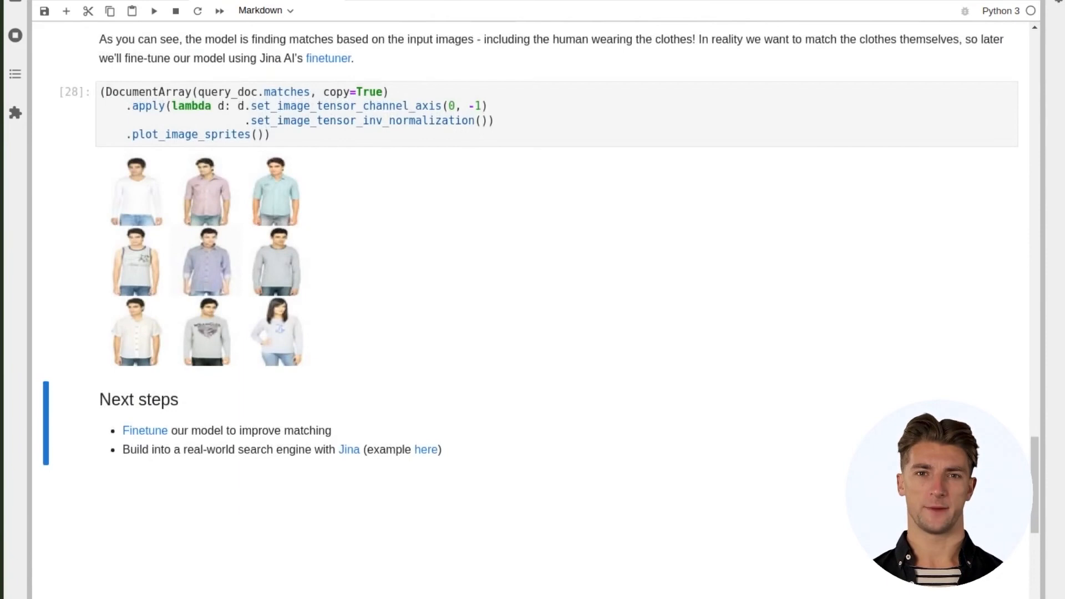